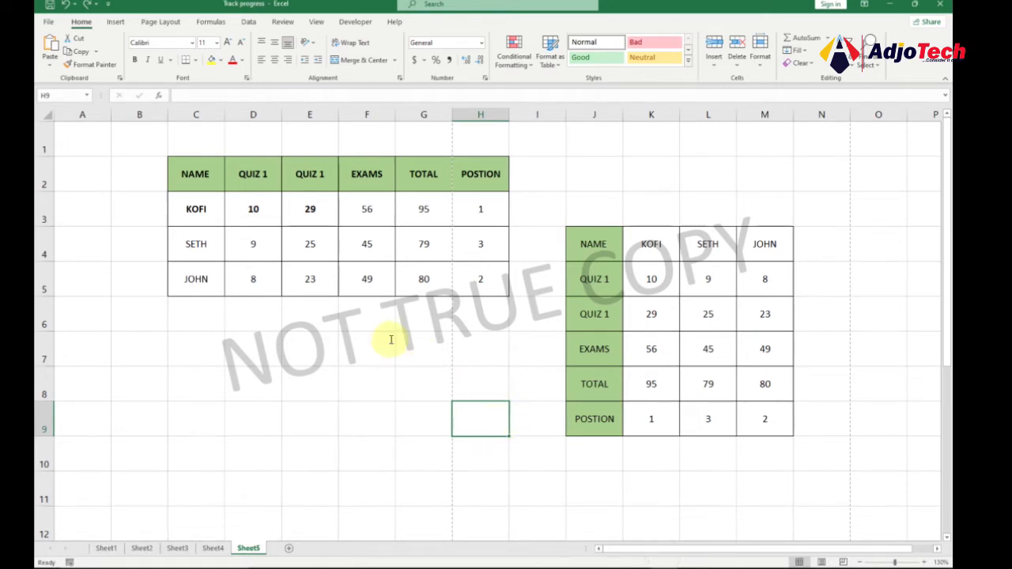
pyautogui.moveTo(740, 237)
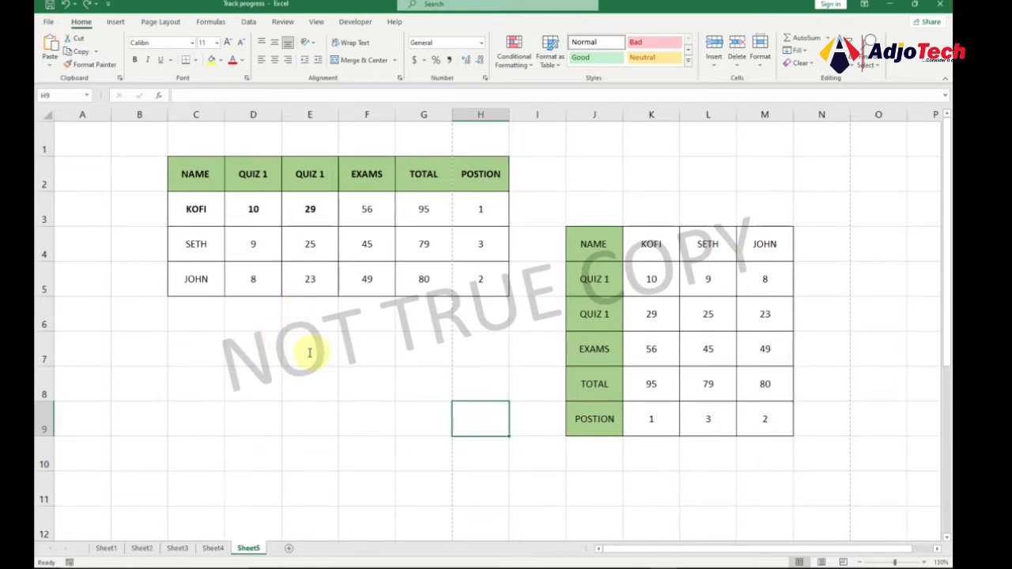
pyautogui.moveTo(453, 335)
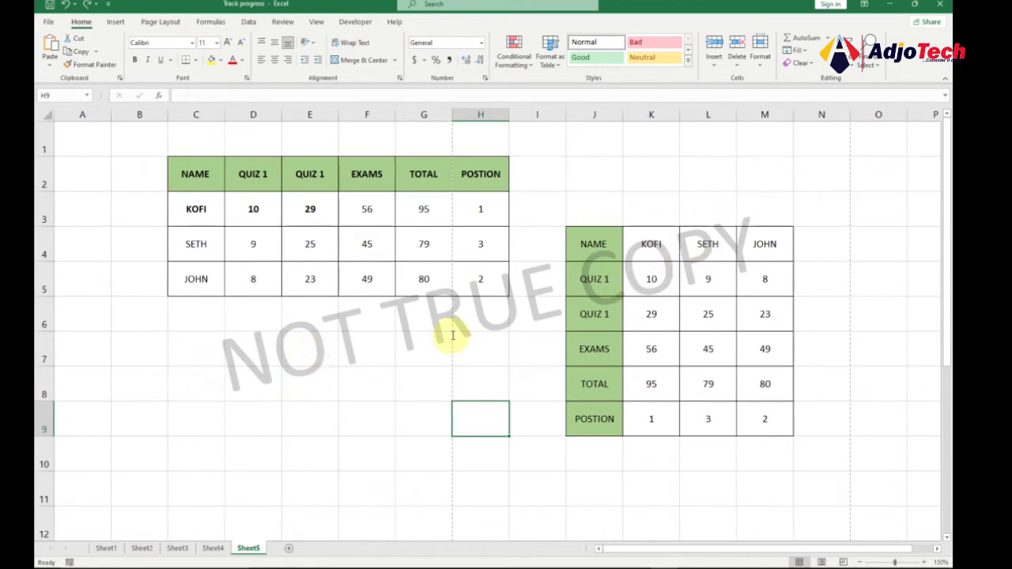
pyautogui.moveTo(714, 279)
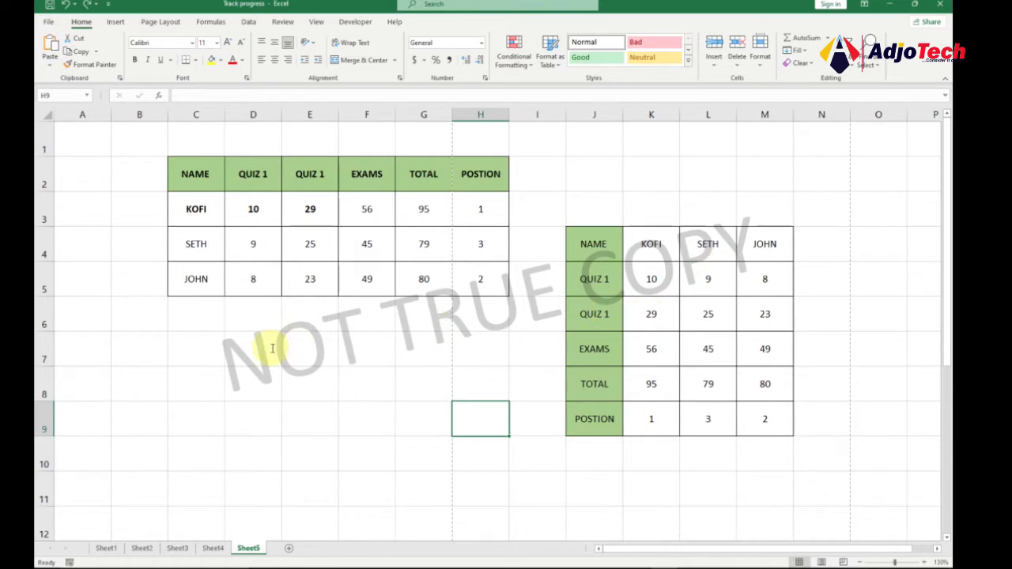
pyautogui.moveTo(253, 402)
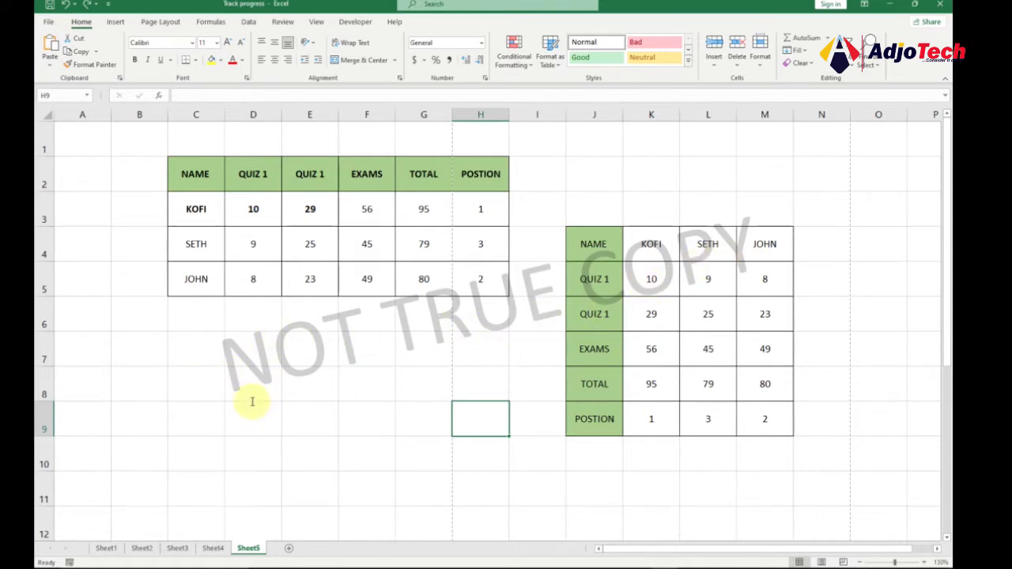
pyautogui.moveTo(417, 340)
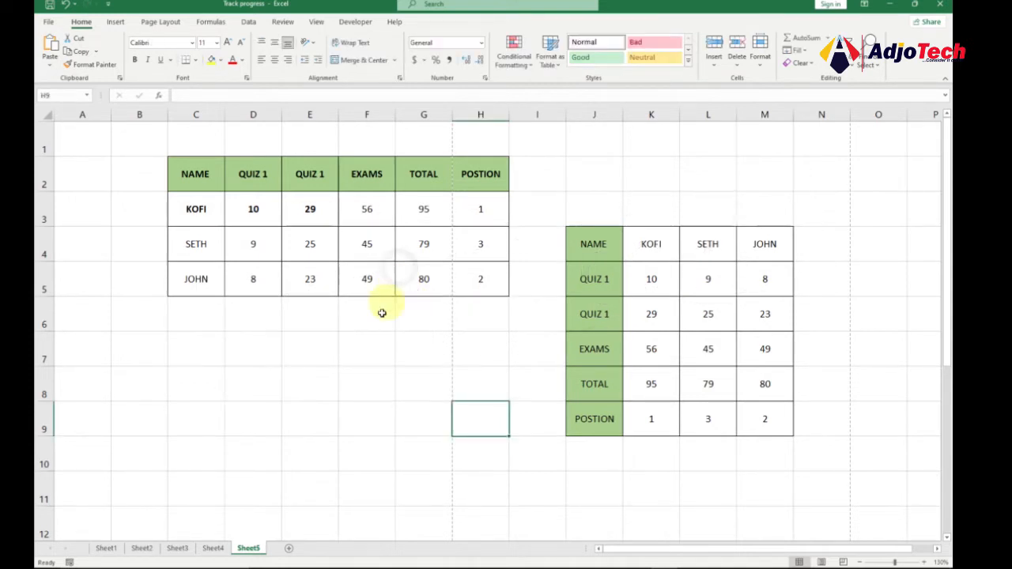
pyautogui.moveTo(435, 378)
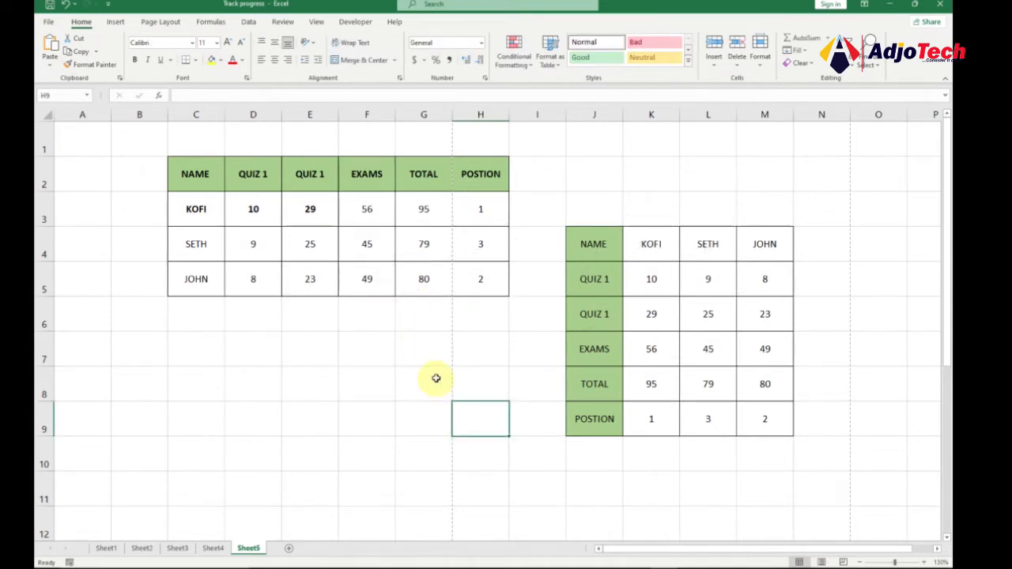
pyautogui.moveTo(412, 328)
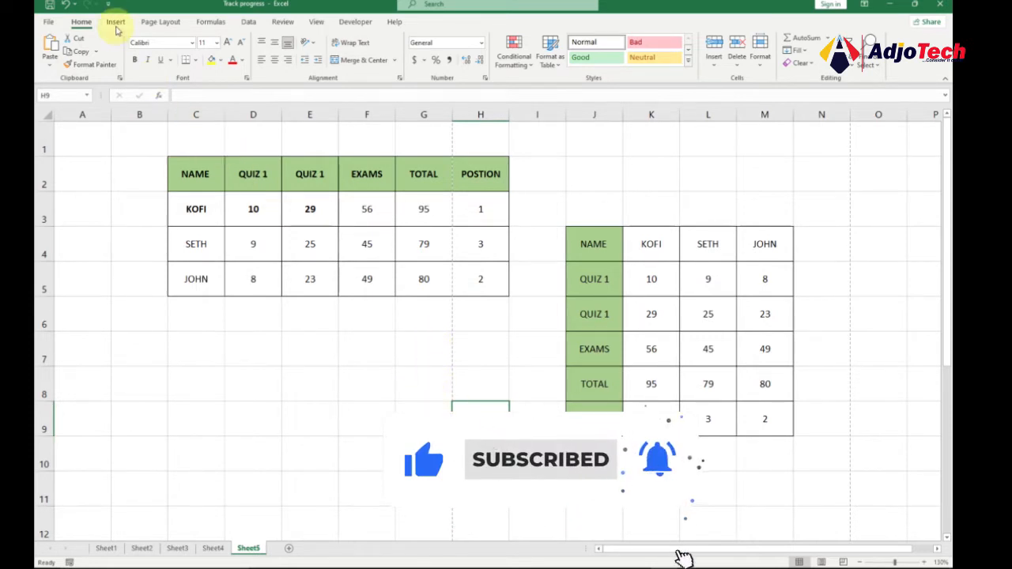
# Insert a text box over the first score table and type 'NOT TRUE COPY'
pyautogui.click(116, 21)
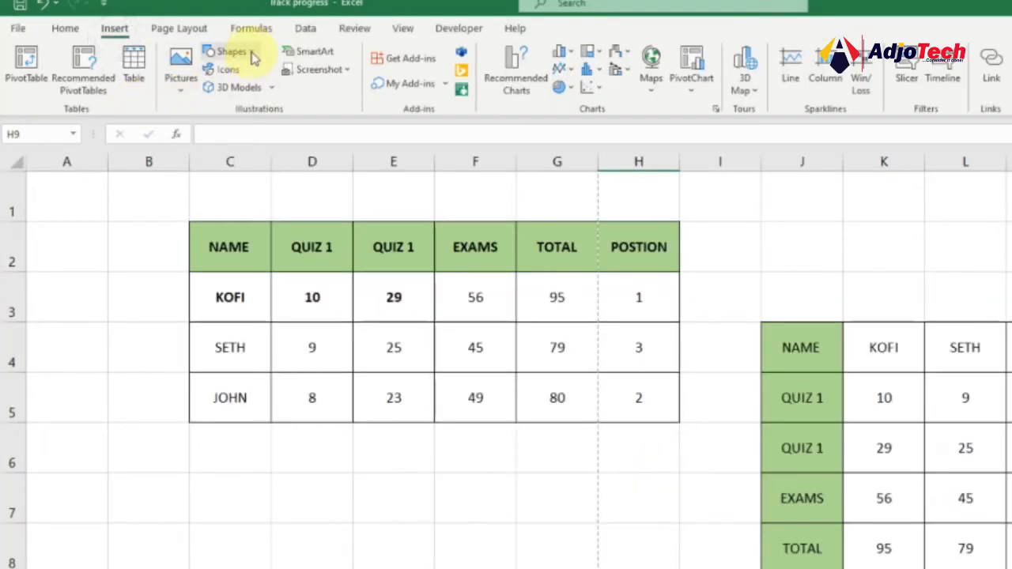
pyautogui.click(229, 57)
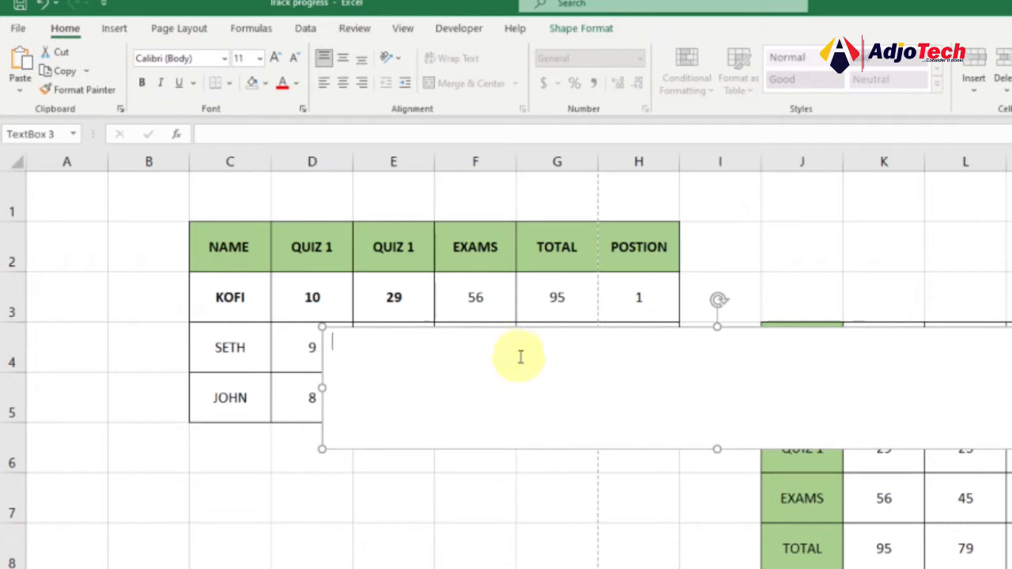
pyautogui.write('nt')
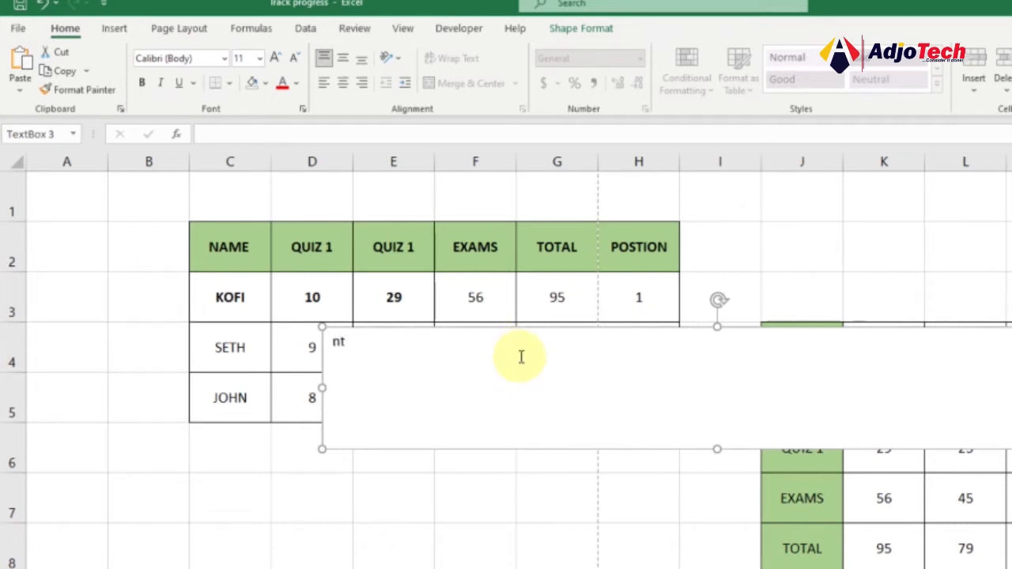
pyautogui.write('NOT')
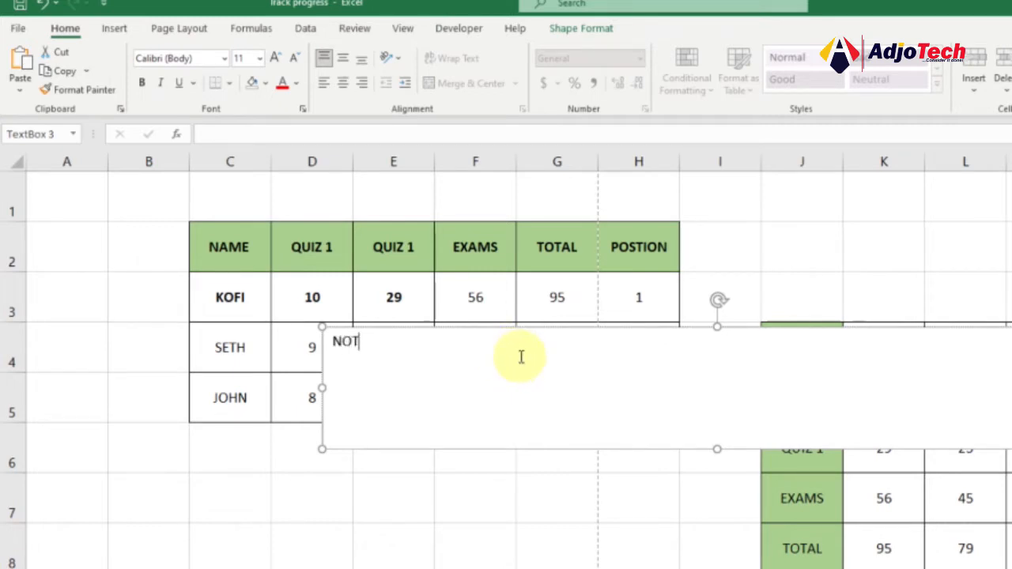
pyautogui.write('TRUE COPY')
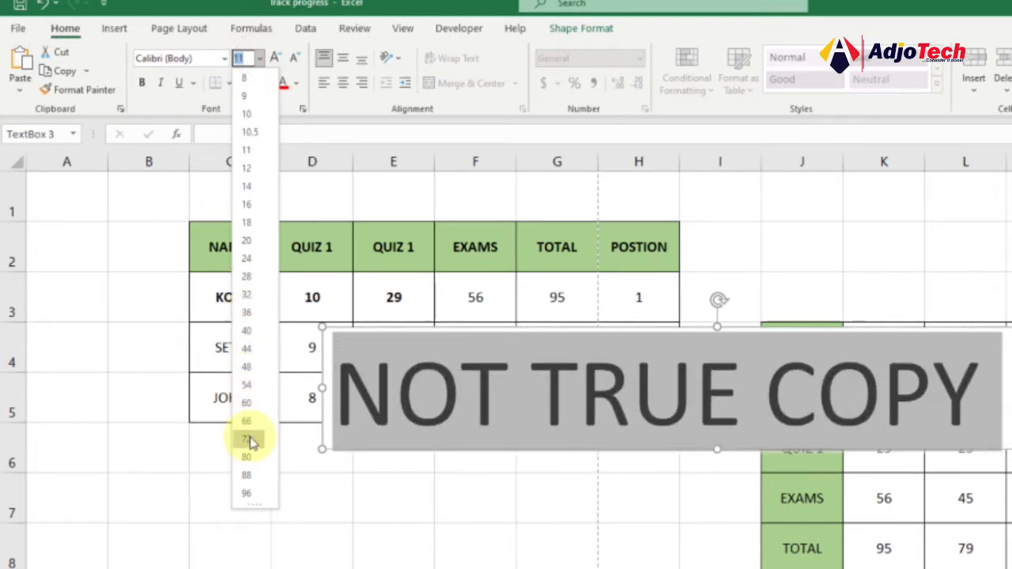
# Set the 'NOT TRUE COPY' text to font size 80
pyautogui.click(246, 457)
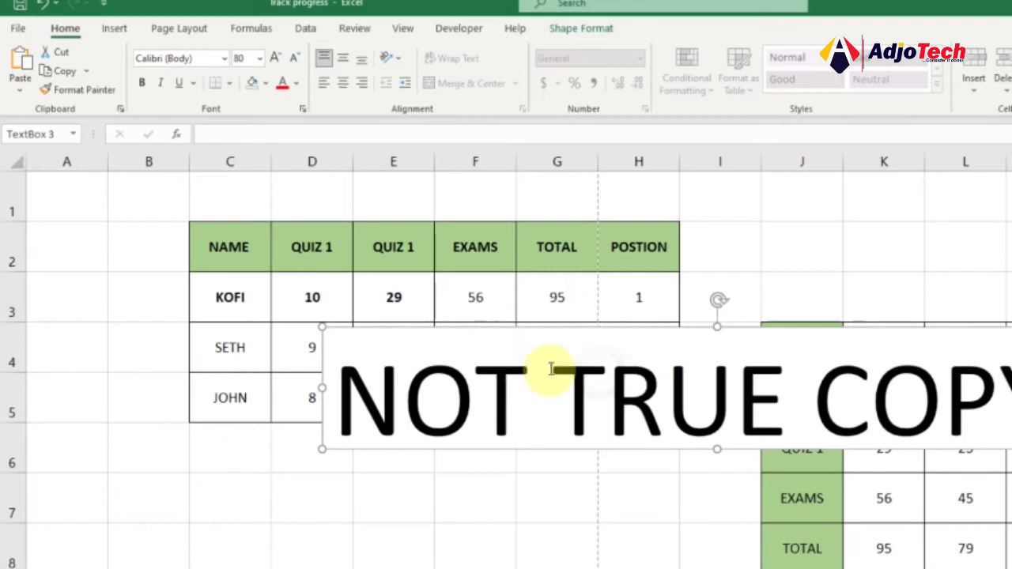
pyautogui.click(556, 498)
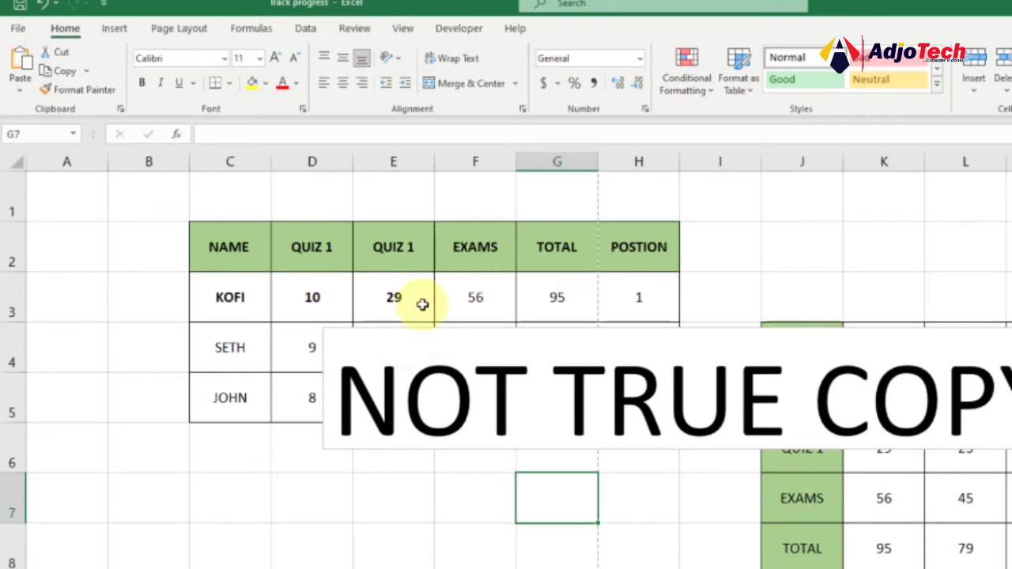
pyautogui.moveTo(642, 332)
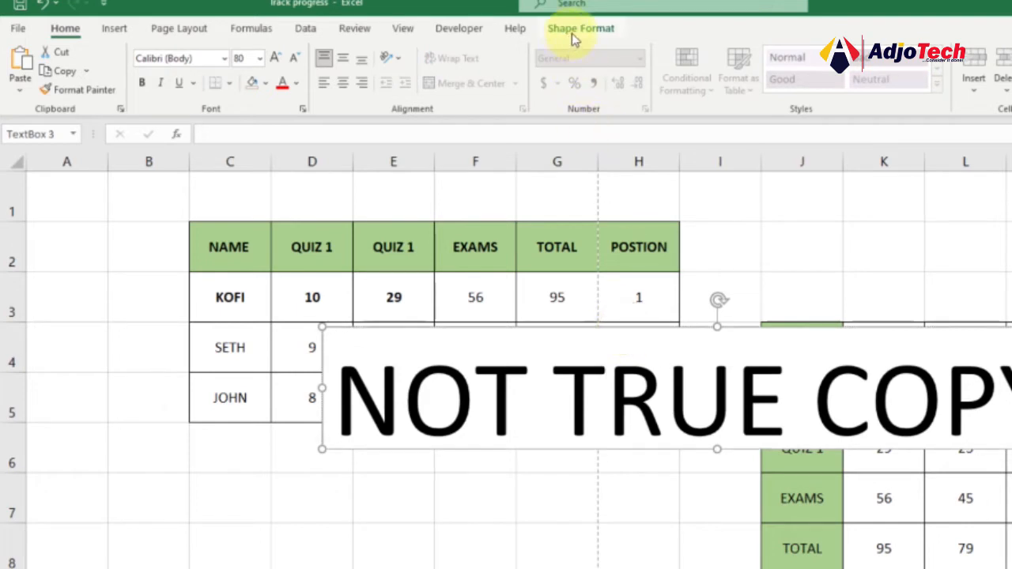
# Give the text box No Fill and tilt it diagonally across both tables
pyautogui.click(581, 28)
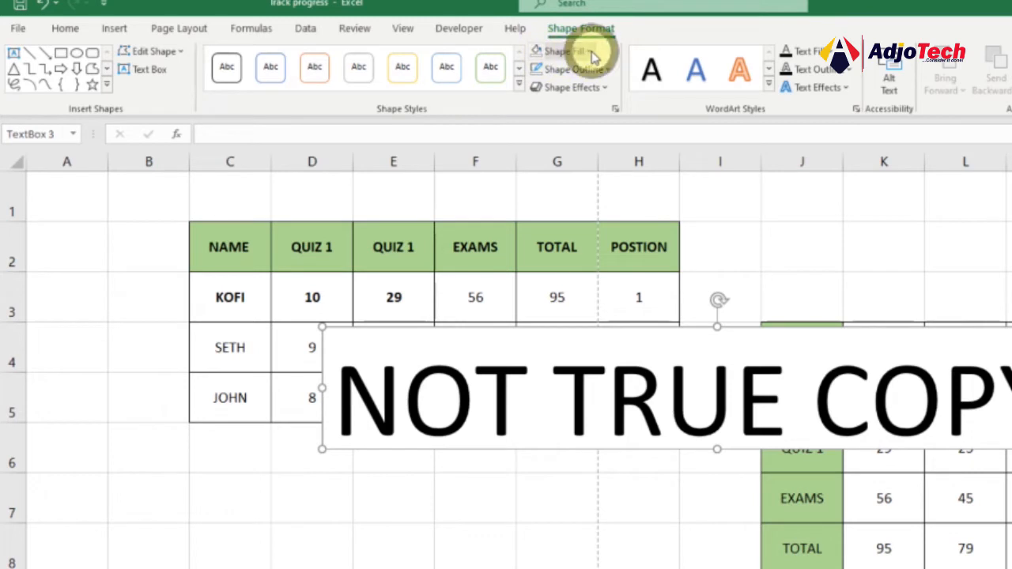
pyautogui.click(561, 51)
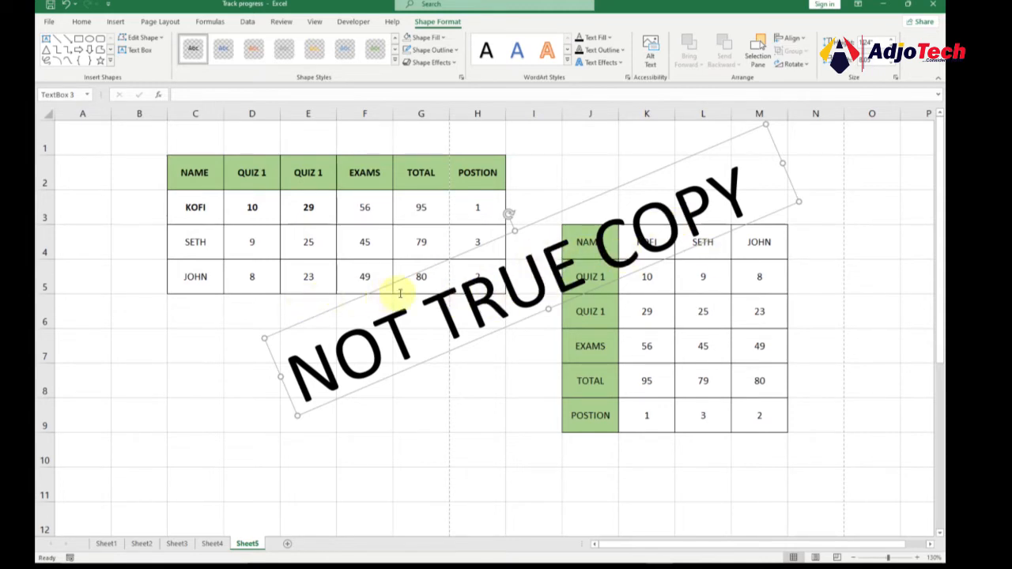
# Give the watermark text a solid fill with raised transparency, placed over the second table
pyautogui.rightClick(401, 294)
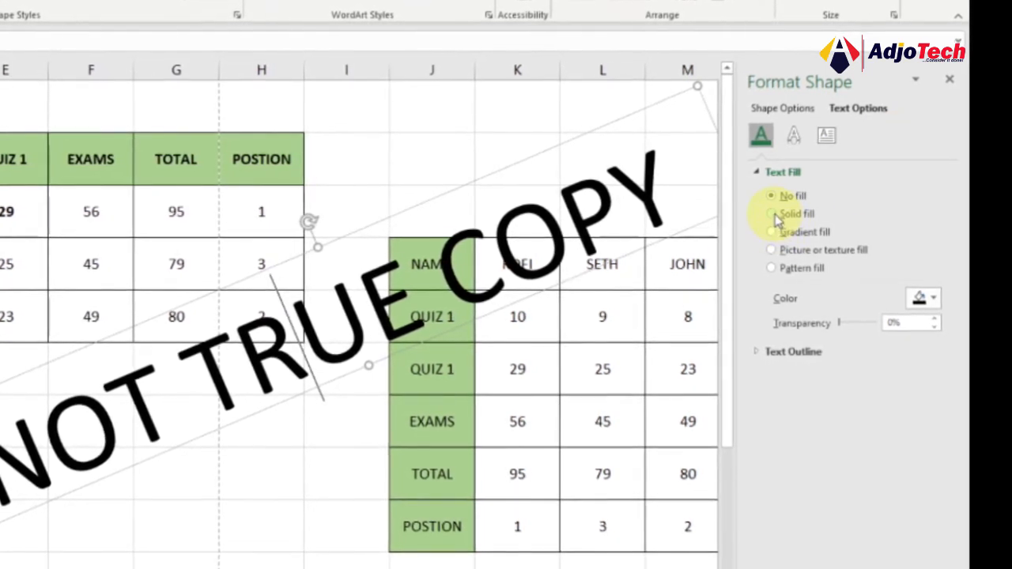
pyautogui.click(772, 214)
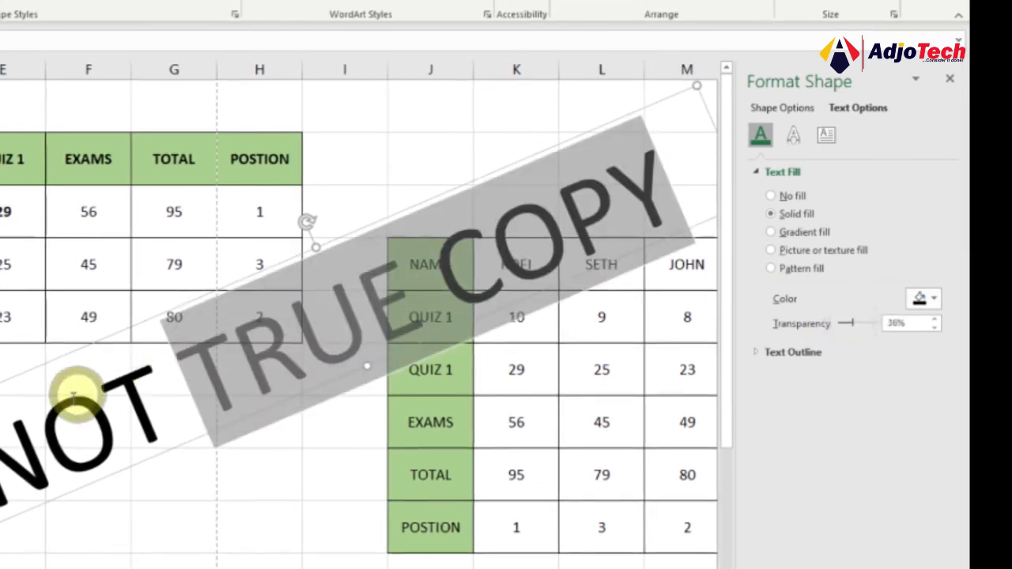
pyautogui.moveTo(866, 323); pyautogui.dragTo(845, 322)
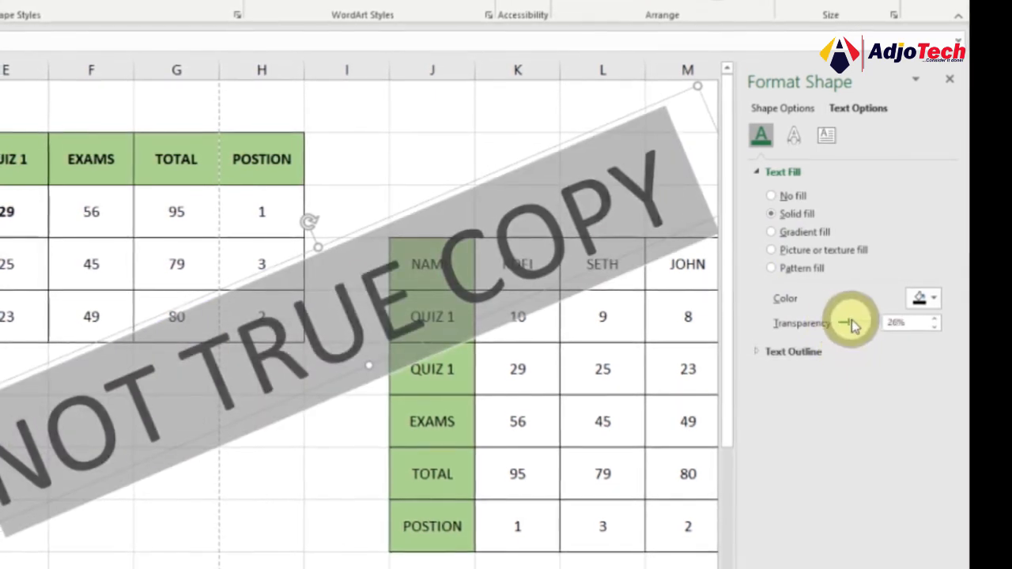
pyautogui.moveTo(845, 323); pyautogui.dragTo(862, 322)
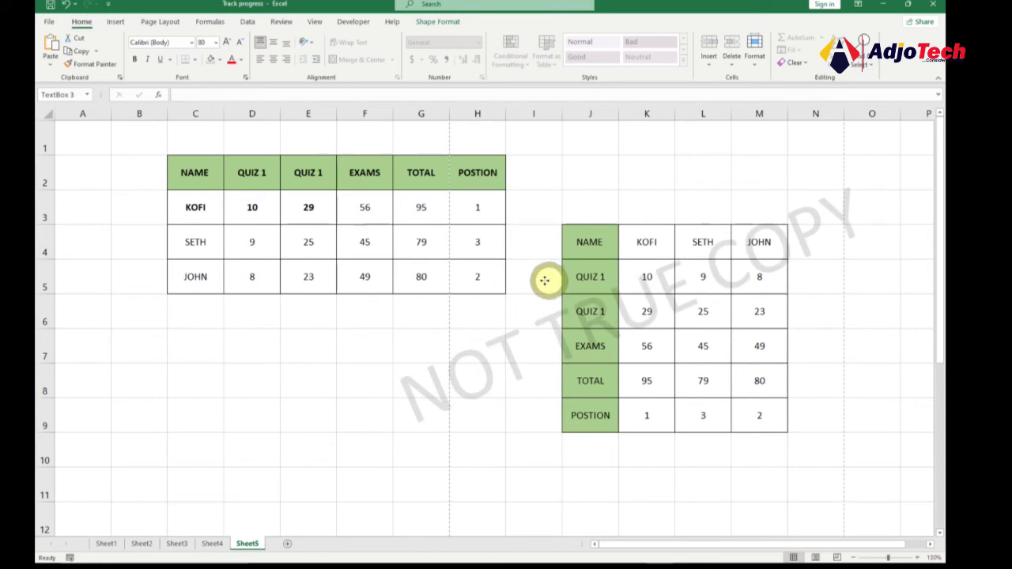
# Copy the watermark text box and paste a duplicate over the first score table
pyautogui.click(546, 280)
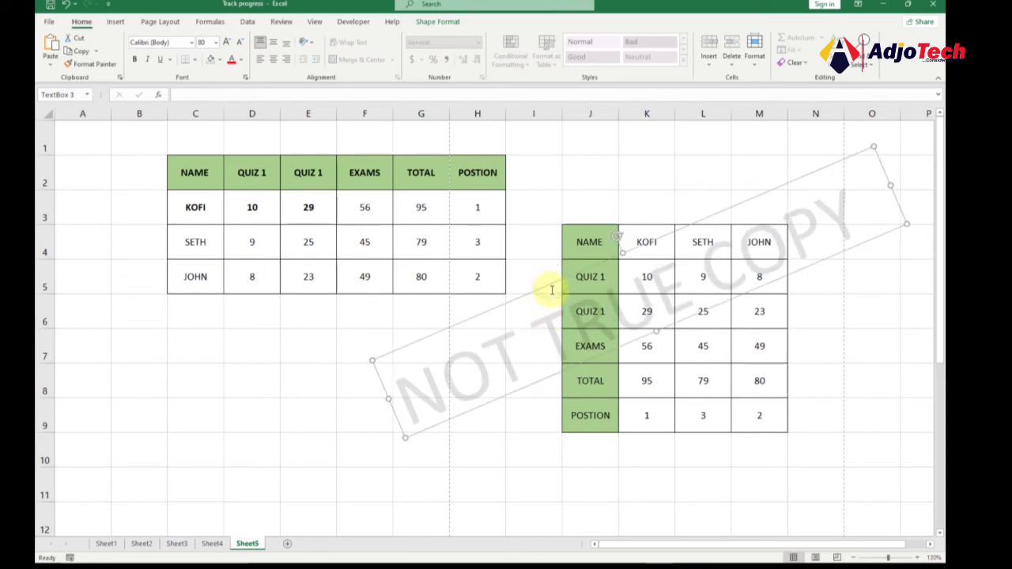
pyautogui.rightClick(553, 293)
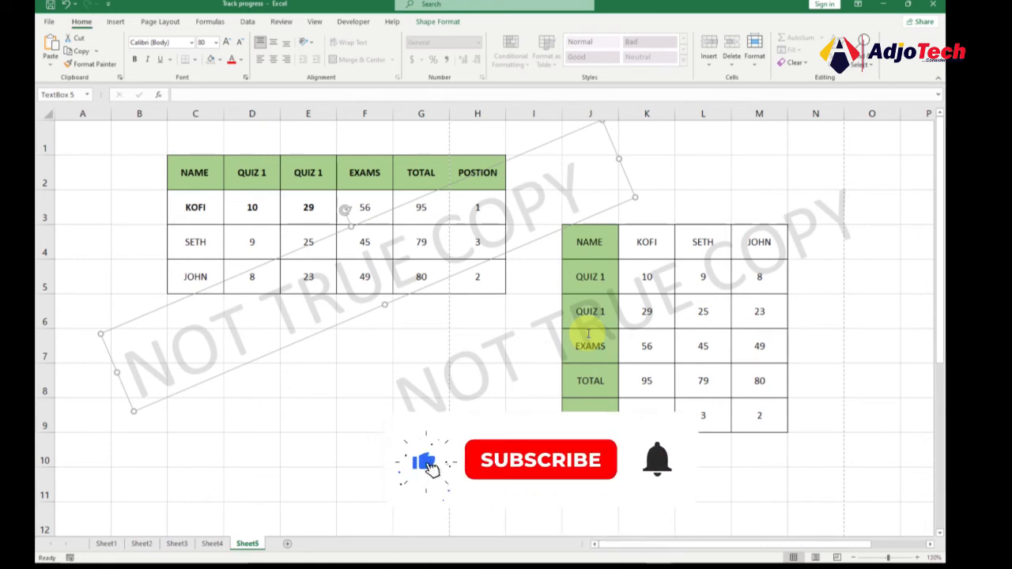
pyautogui.click(540, 459)
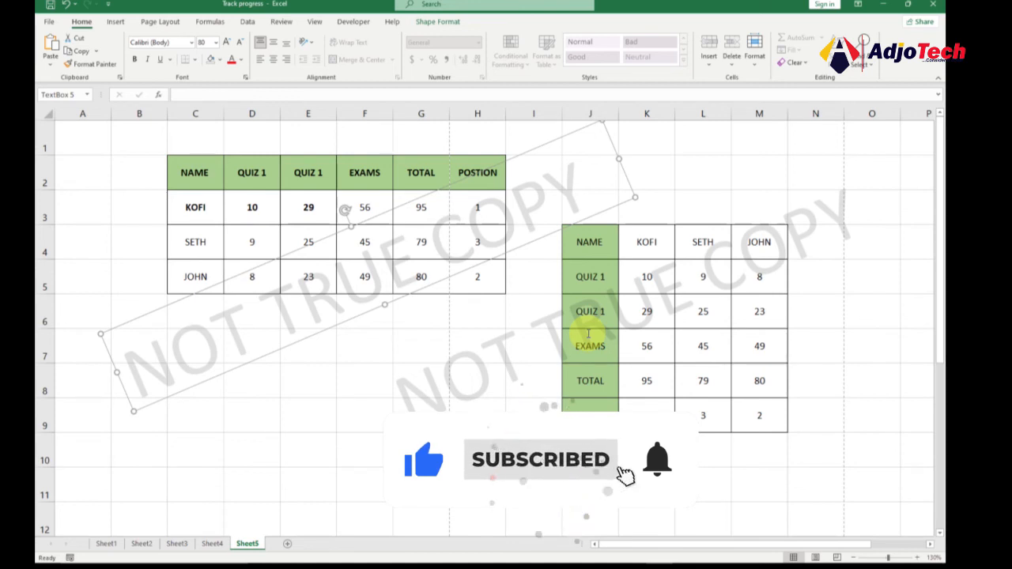